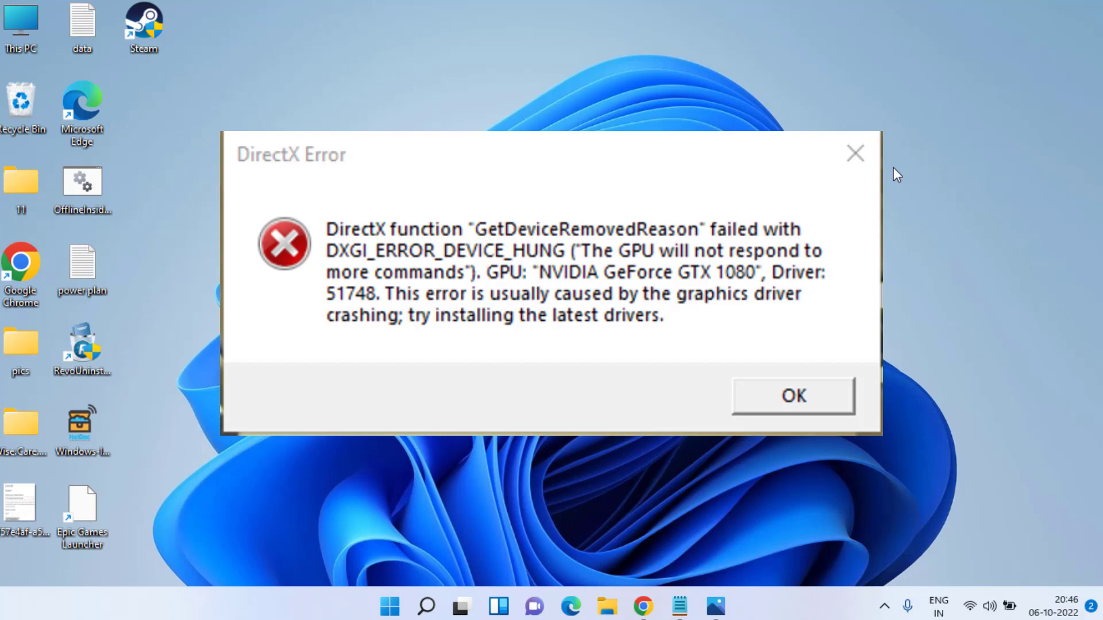
Step: Close the DXGI device-hung DirectX Error dialog with OK
click(794, 396)
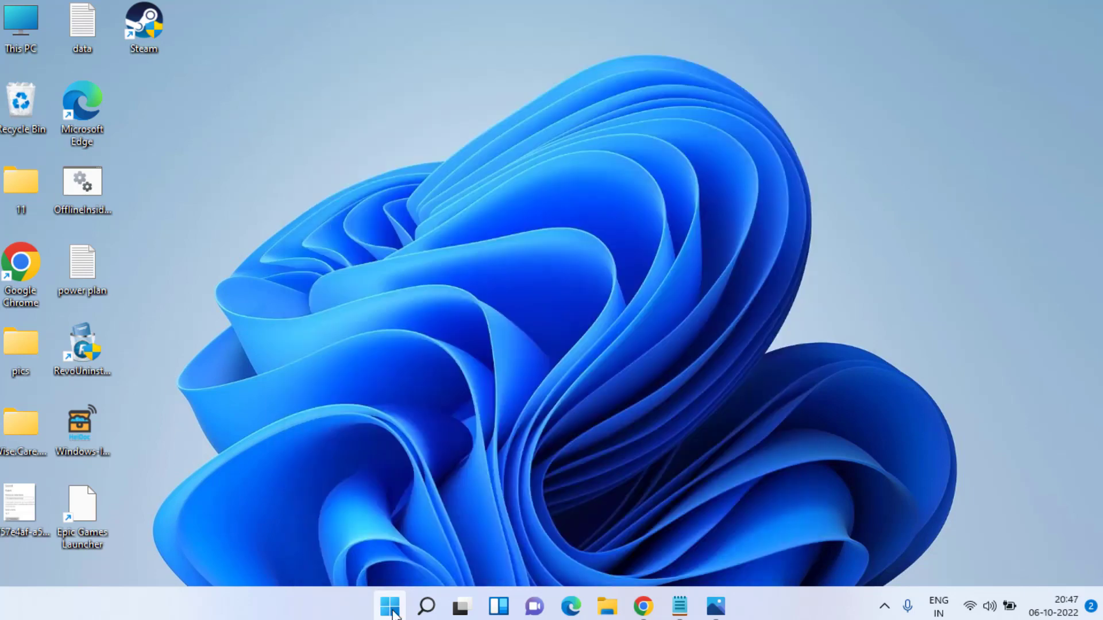
Step: Turn Real-time protection off in Virus & threat protection, close Windows Security, dismiss the alert
text(windppws)
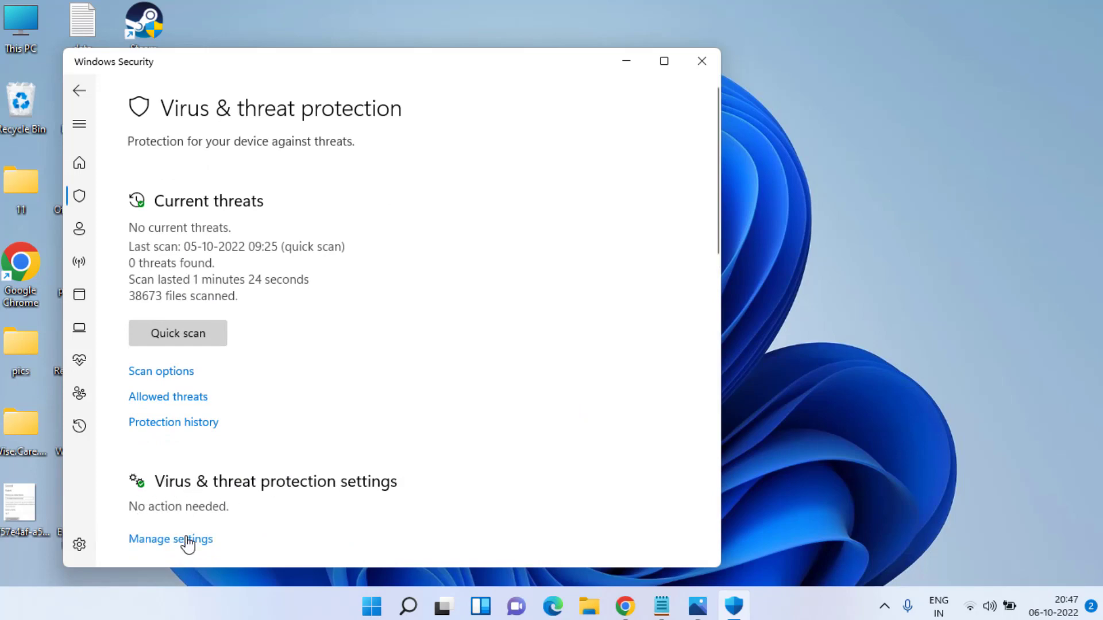
click(170, 539)
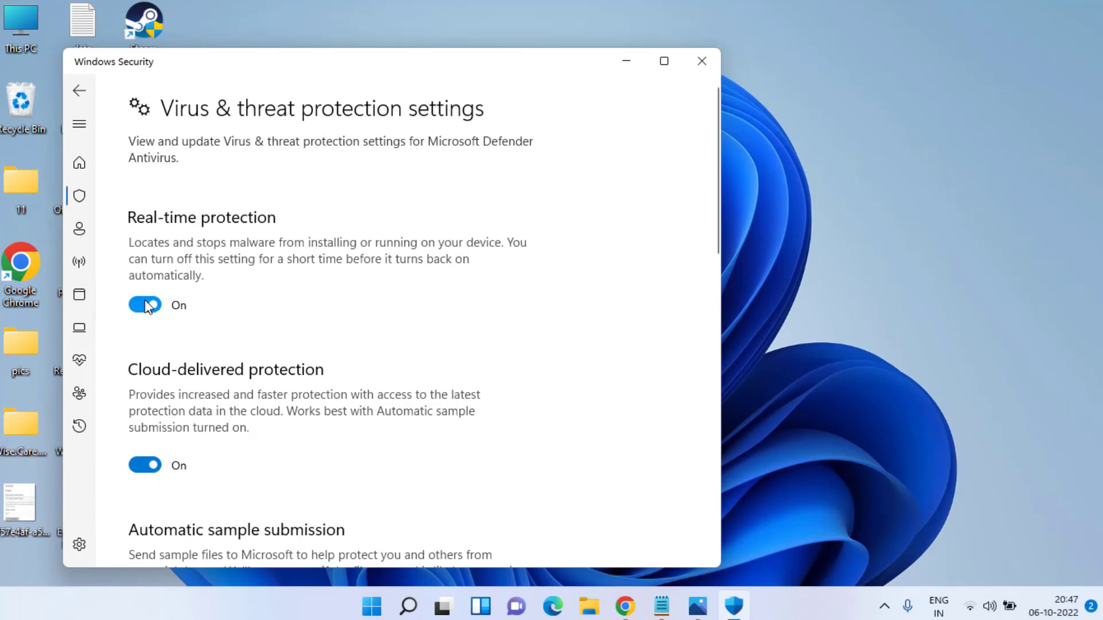
click(145, 305)
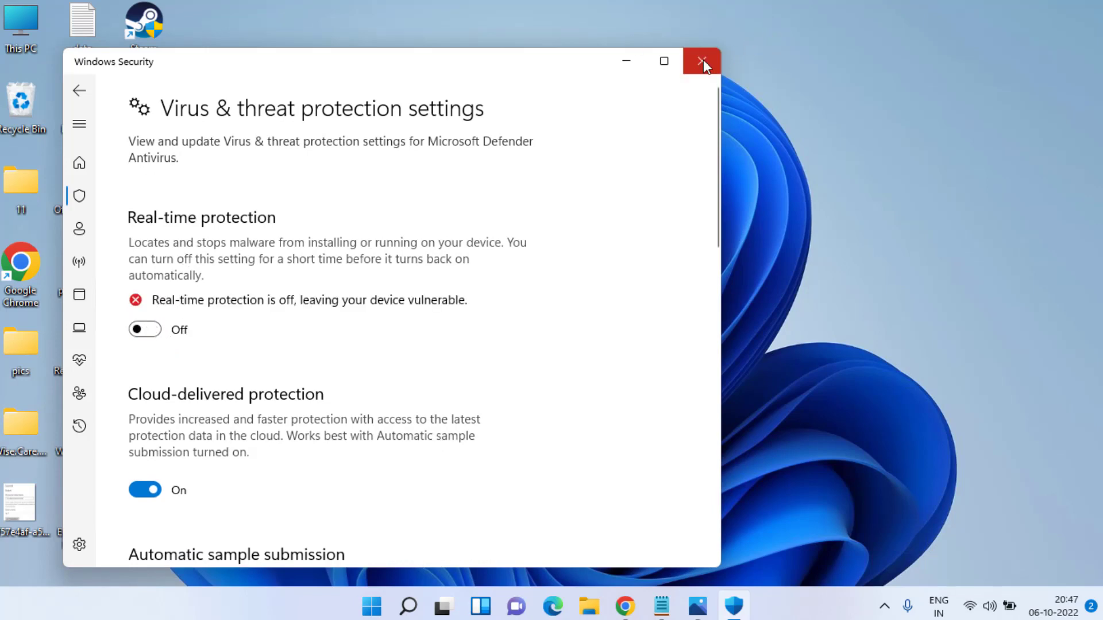
click(702, 60)
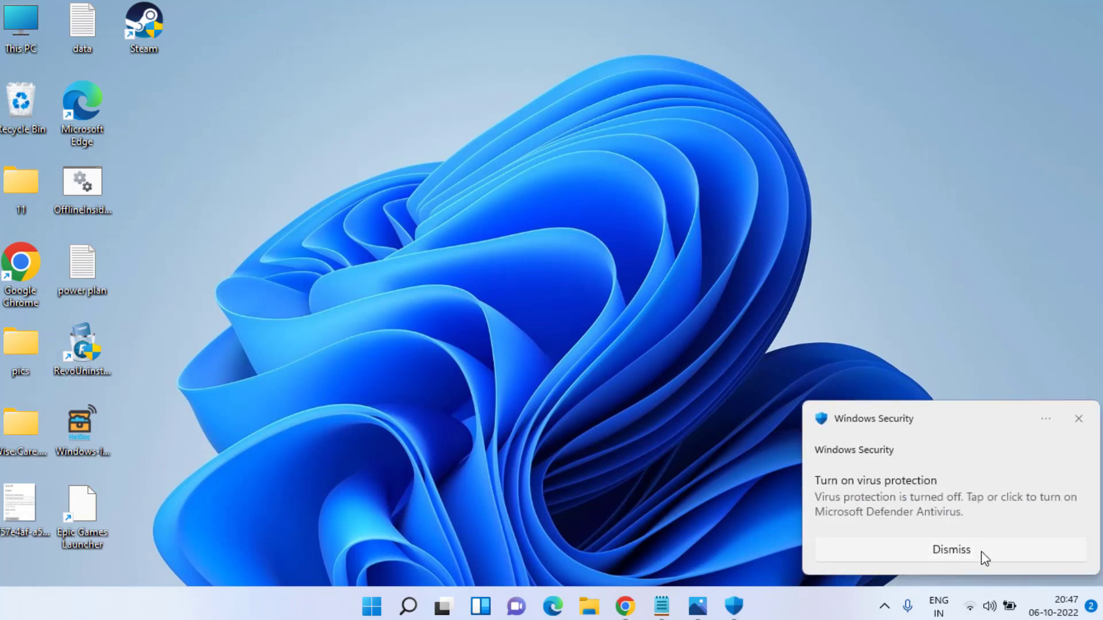
click(951, 550)
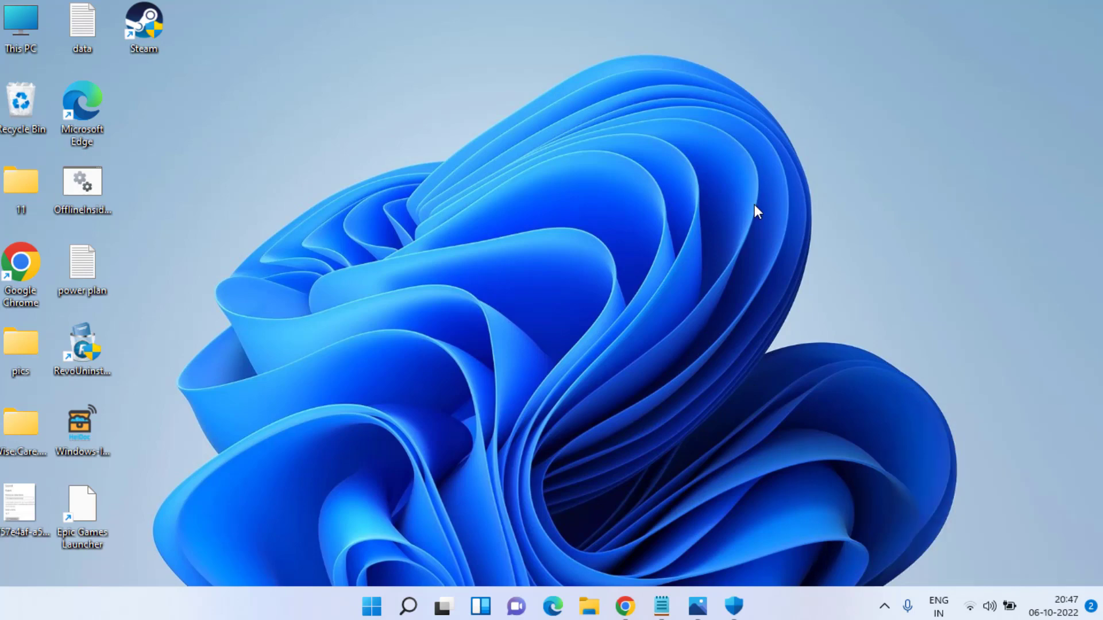
mouse_move(737, 165)
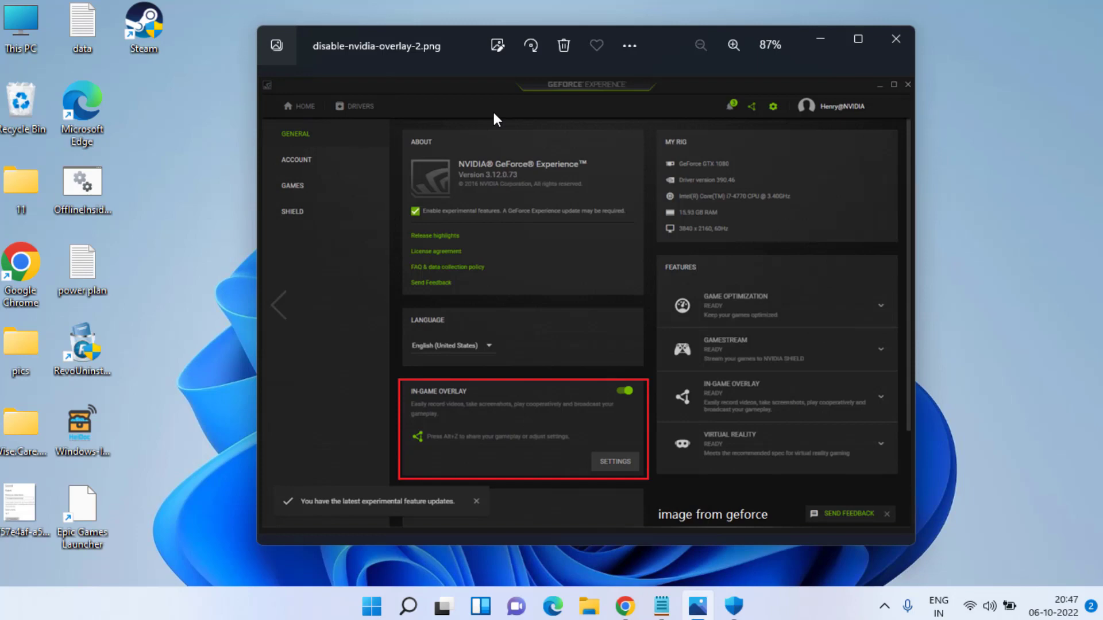
mouse_move(335, 94)
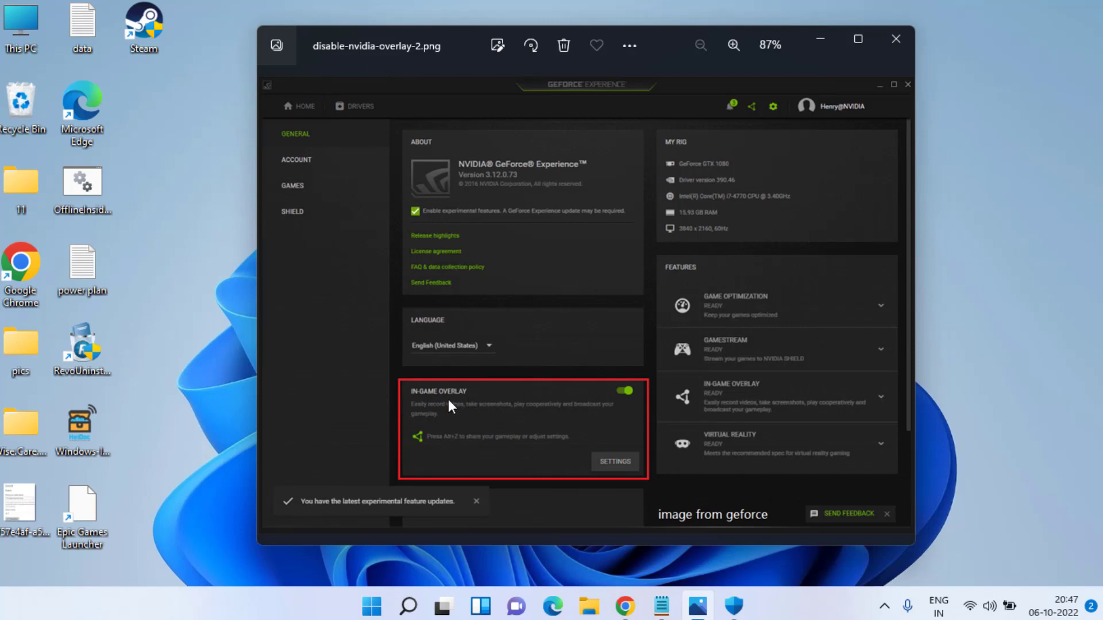
mouse_move(615, 406)
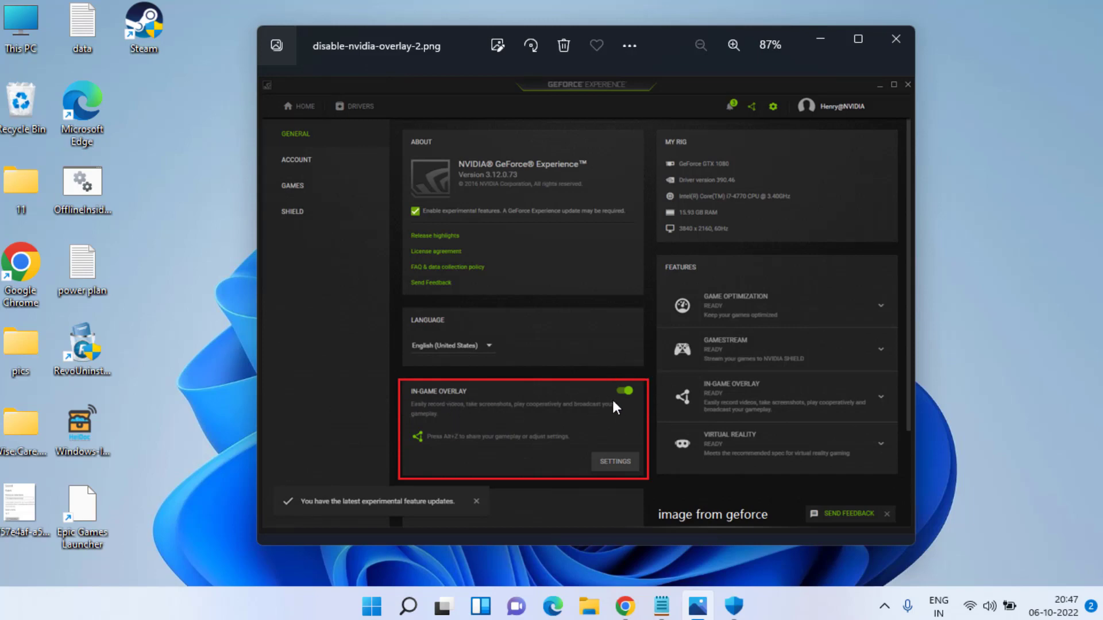
click(623, 391)
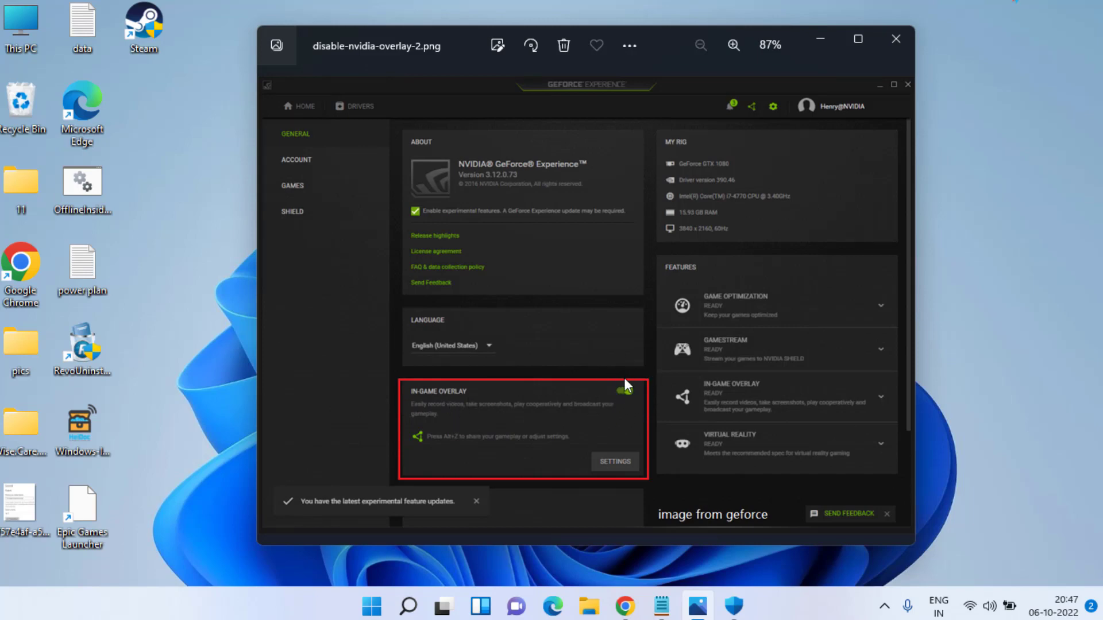
click(624, 391)
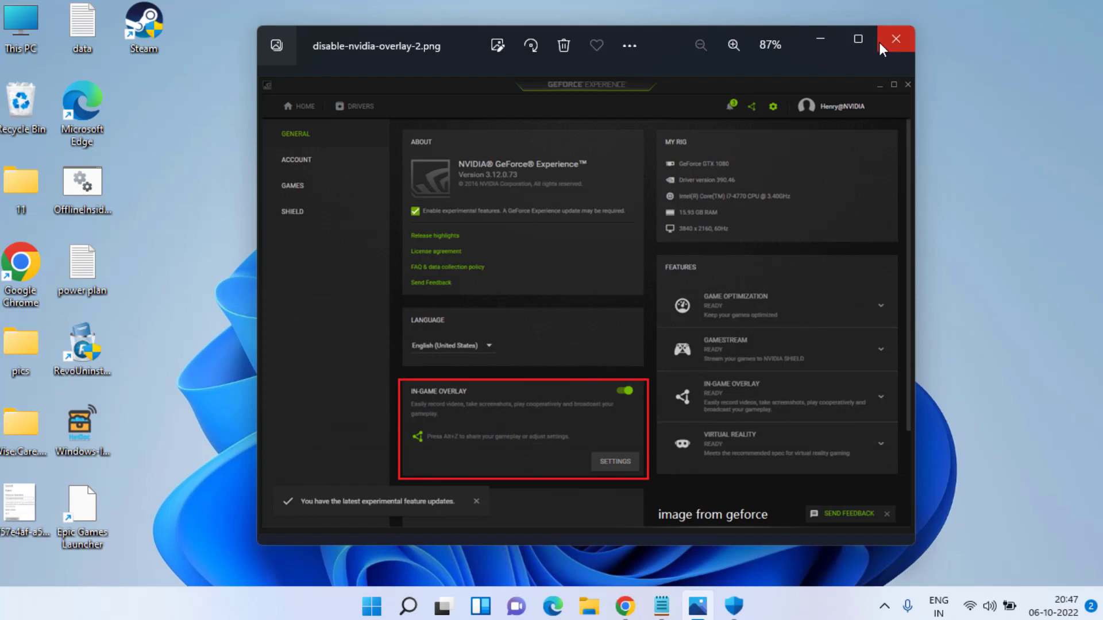
click(895, 39)
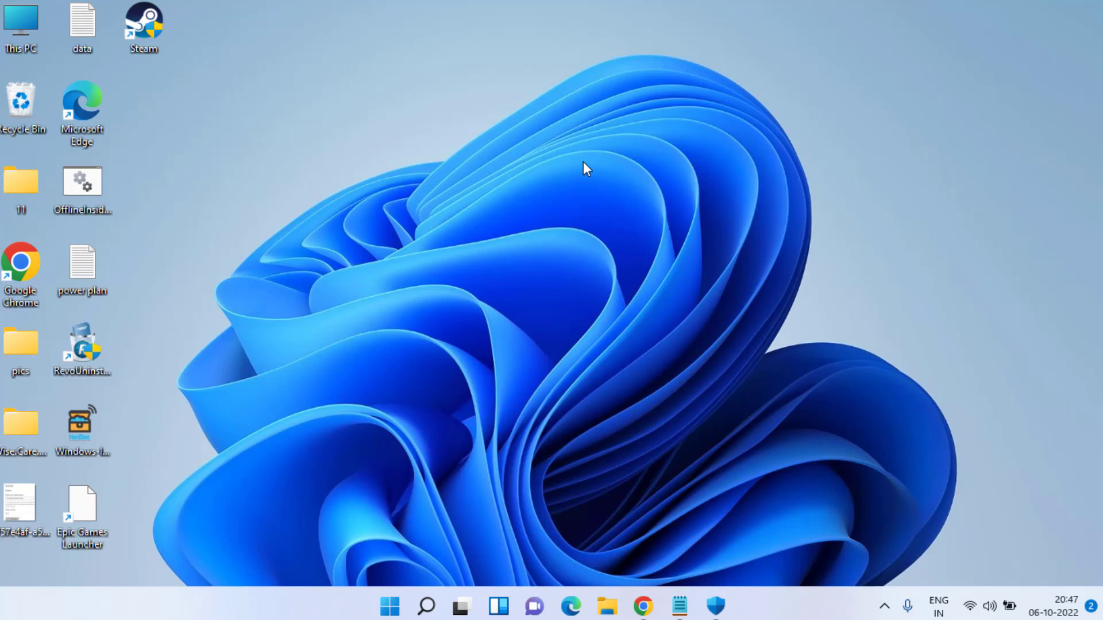
mouse_move(551, 194)
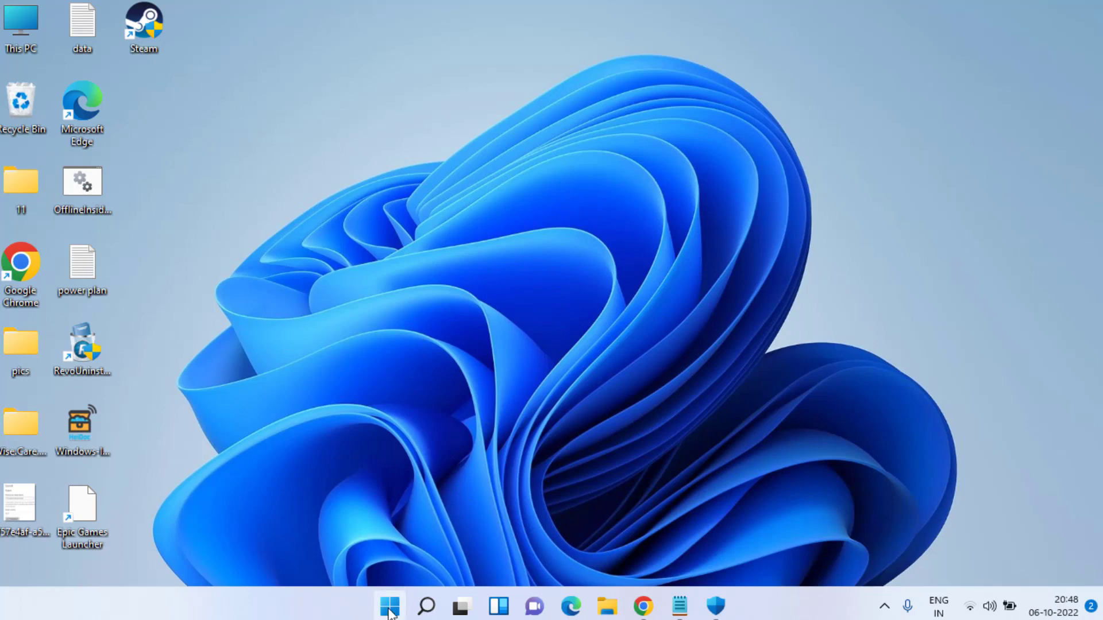
Step: Open Device Manager from the Start context menu and right-click Intel(R) HD Graphics 5500
right_click(387, 603)
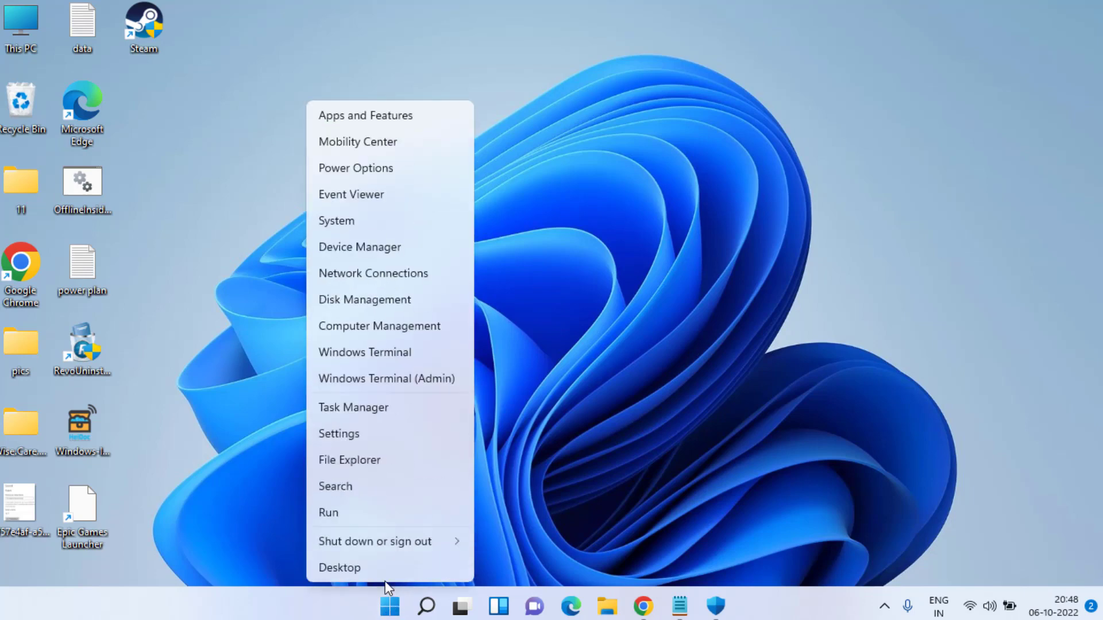
mouse_move(378, 243)
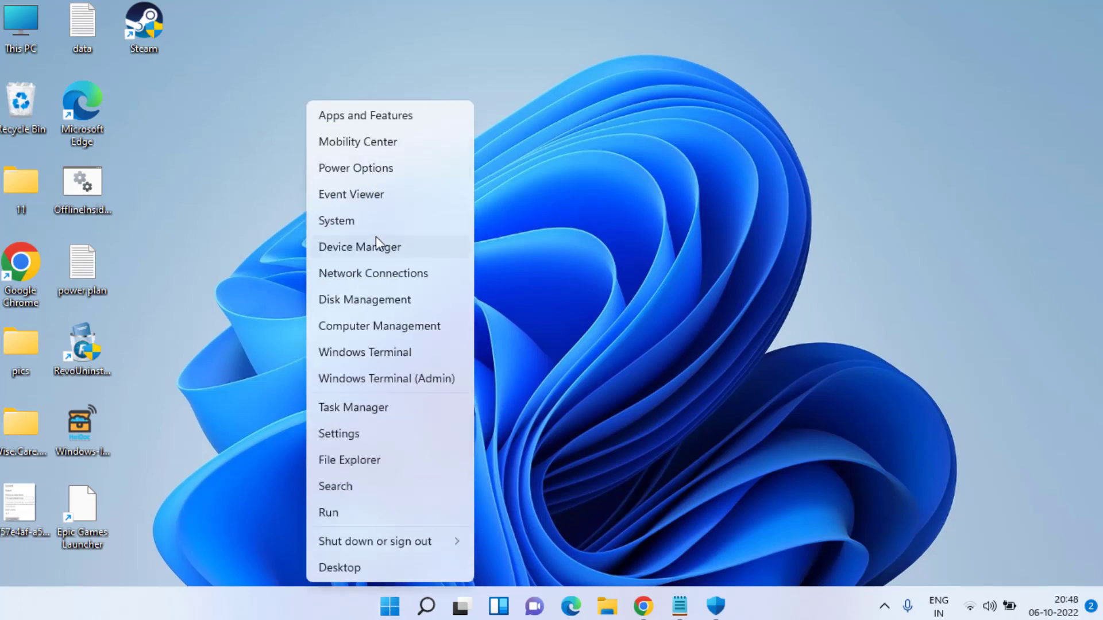
click(360, 247)
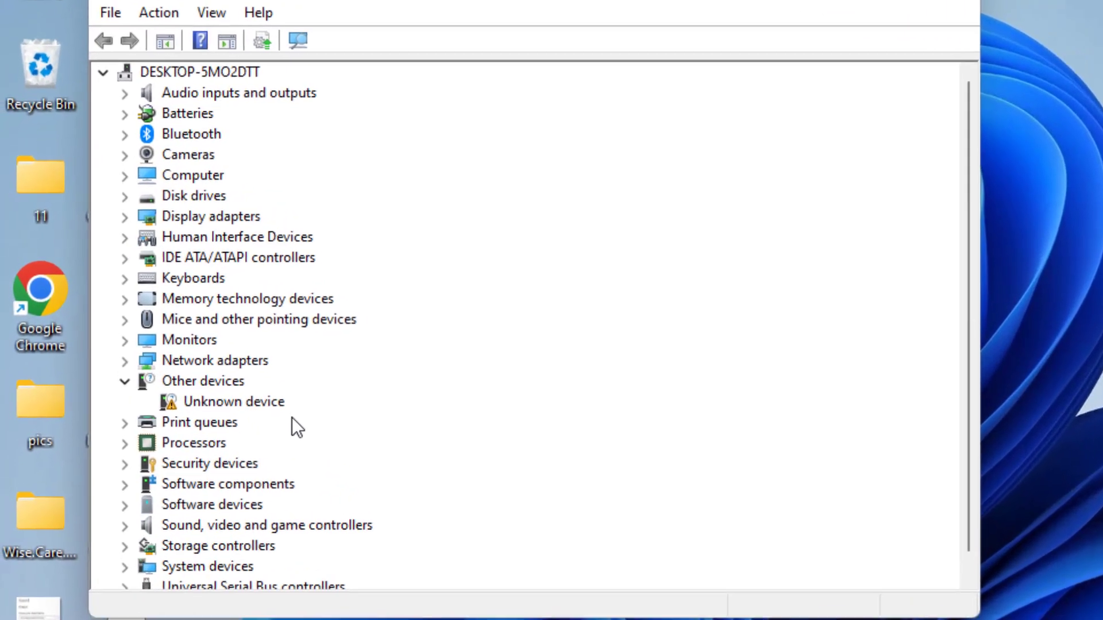
right_click(260, 239)
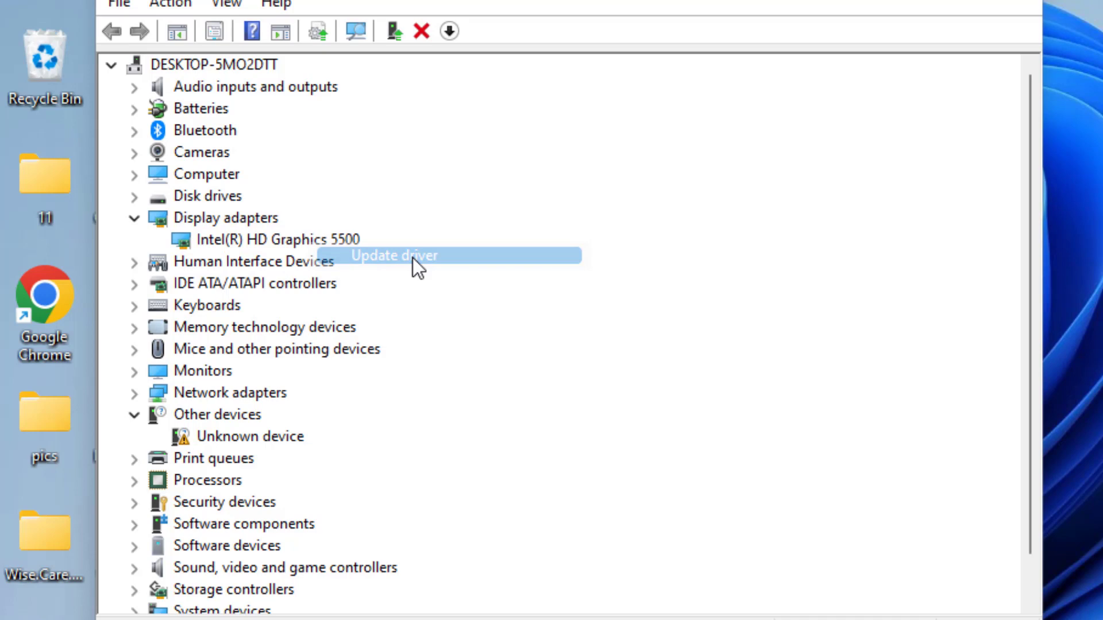
Step: Reinstall Intel(R) HD Graphics 5500 from the computer's driver list, then close Device Manager
click(394, 256)
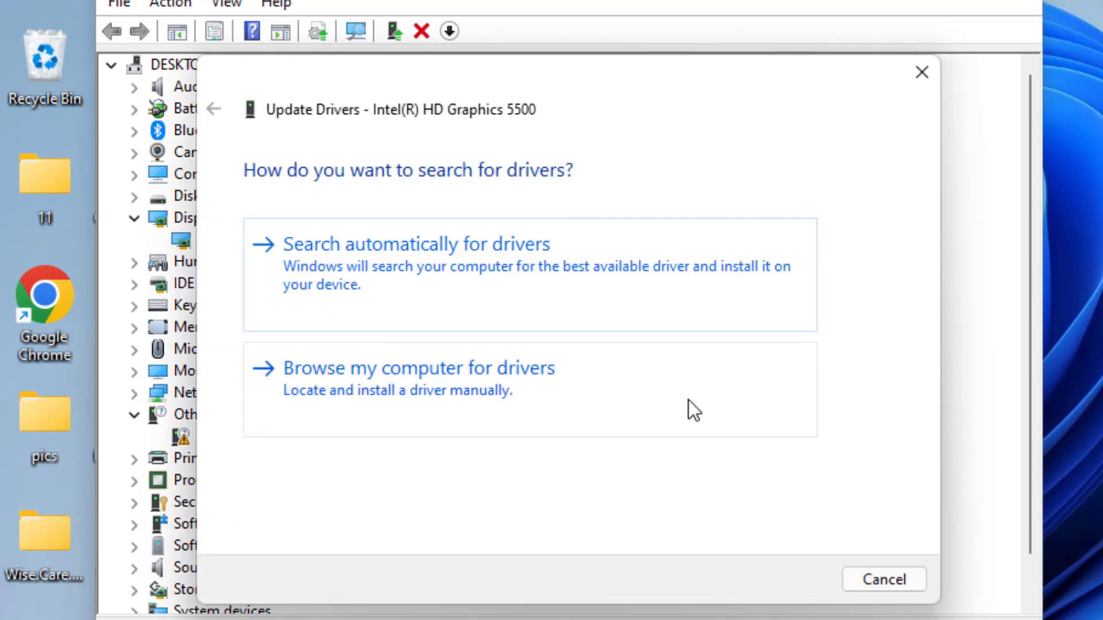
click(419, 369)
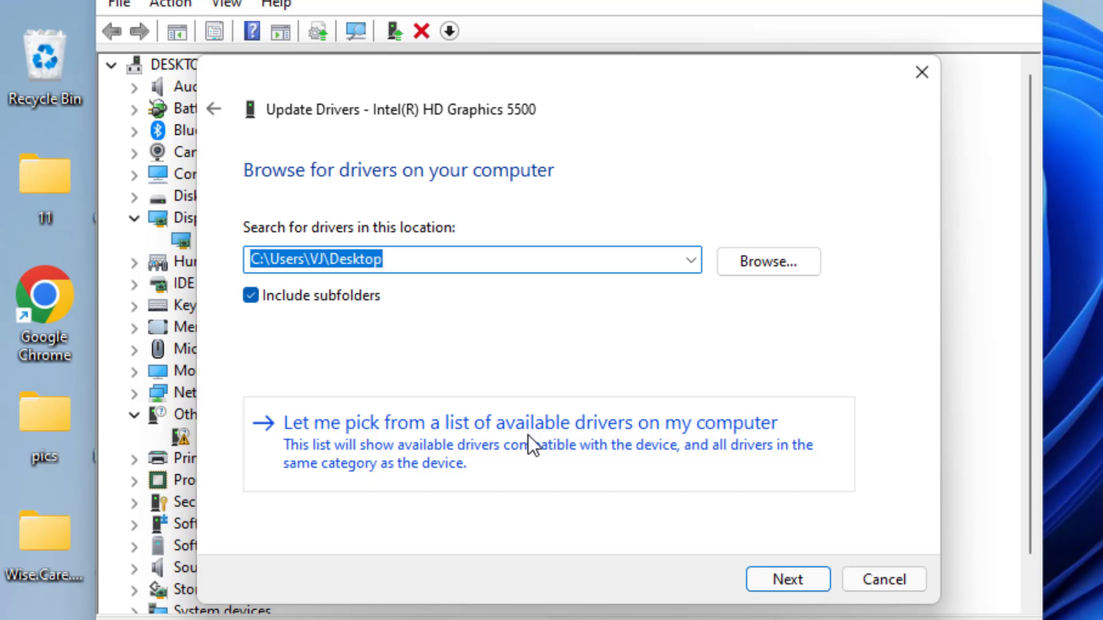
click(530, 429)
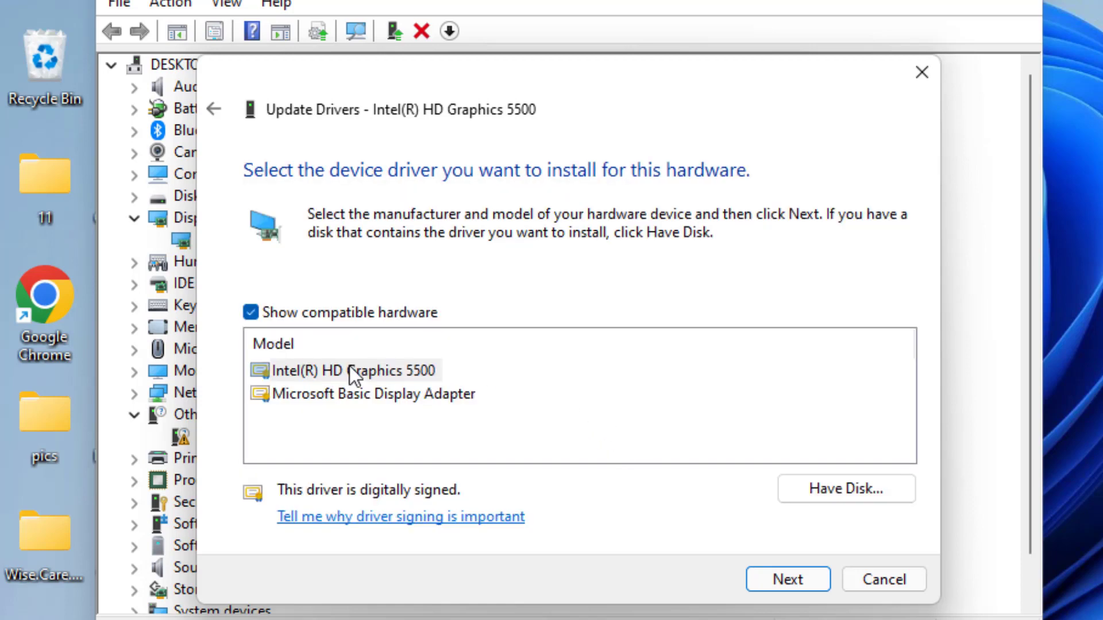
click(352, 371)
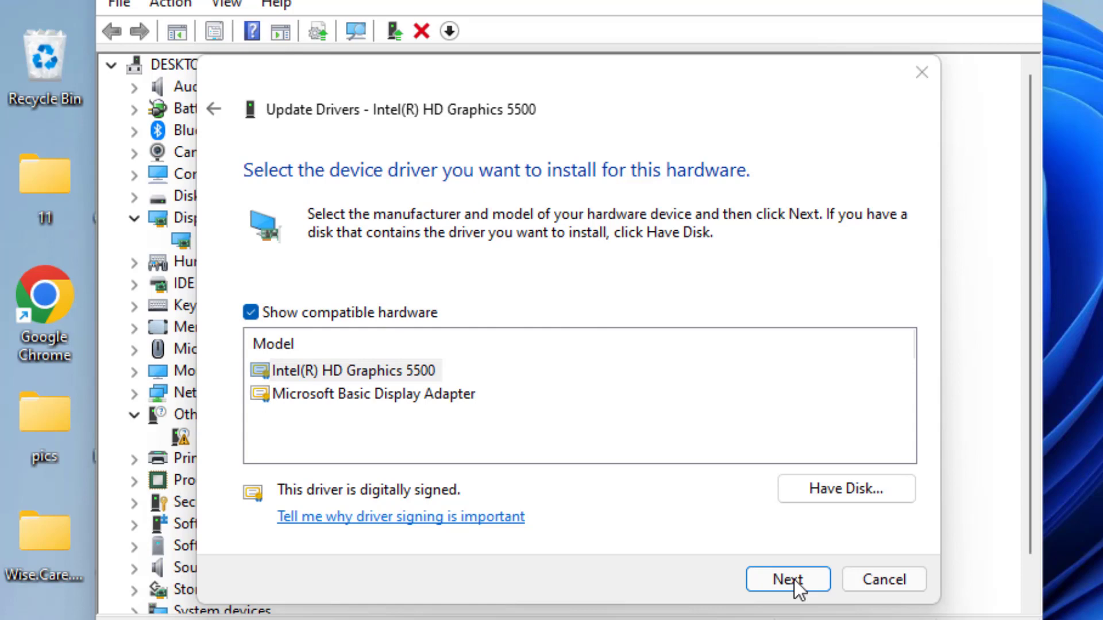
click(788, 595)
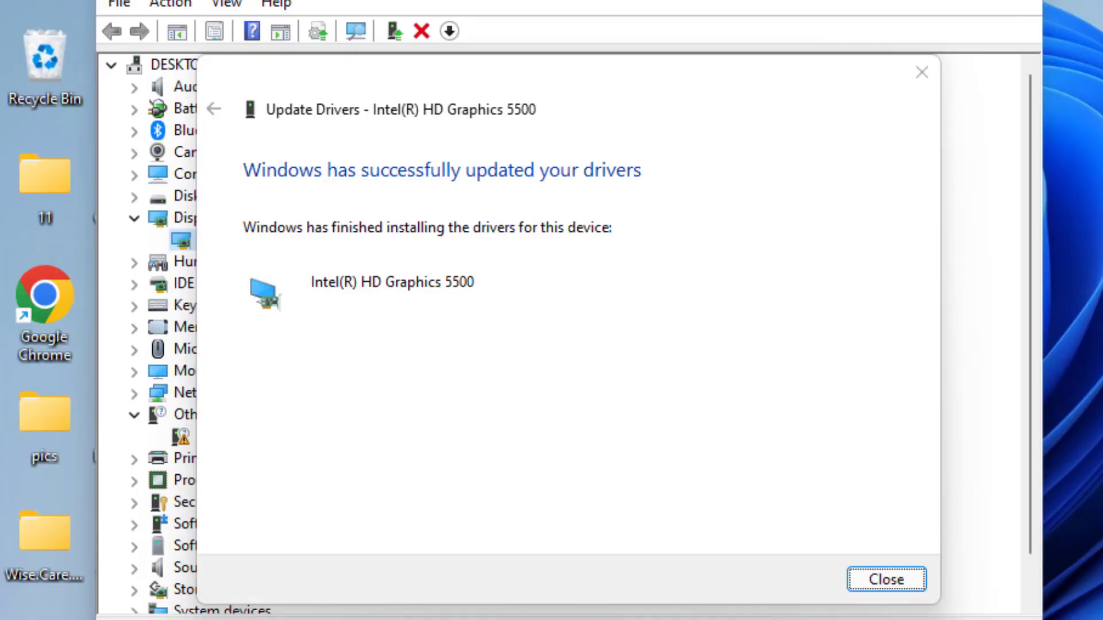
click(886, 580)
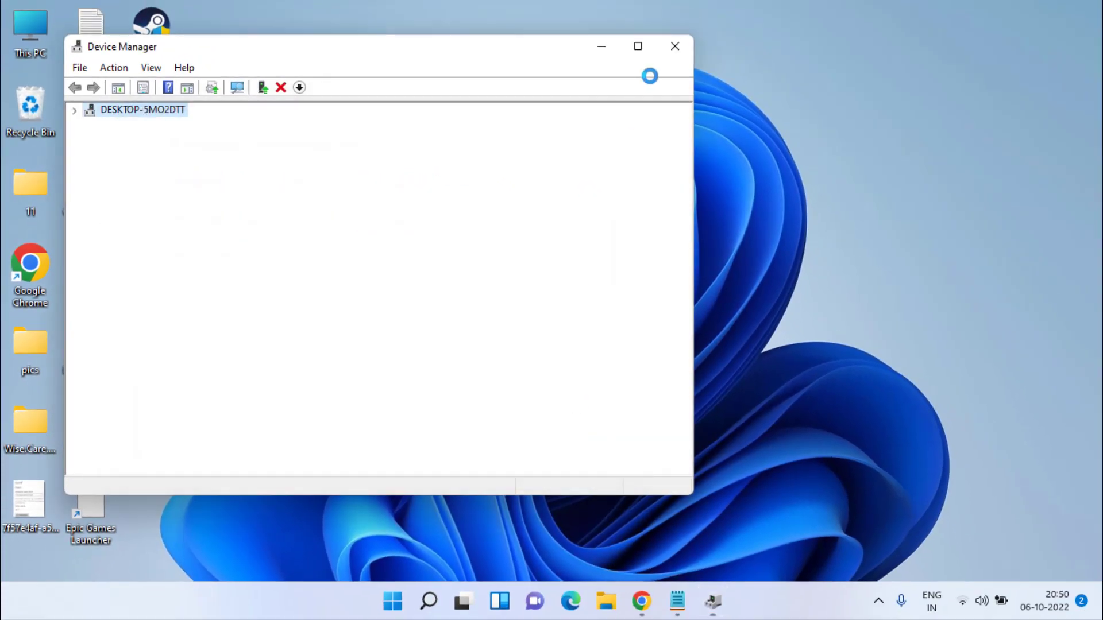
click(675, 46)
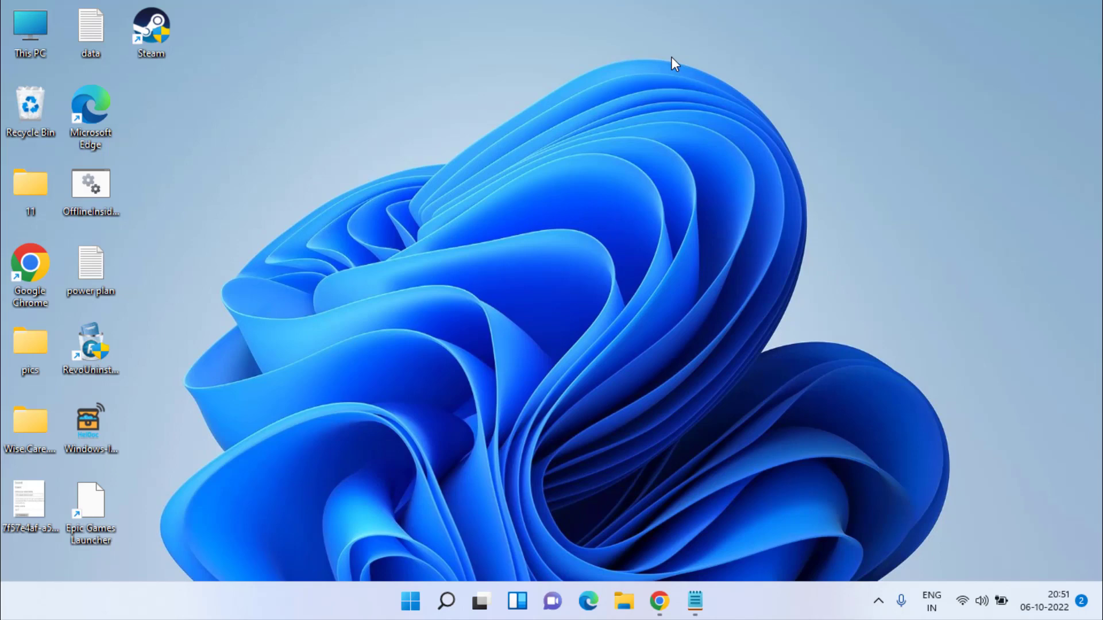
Step: Launch regedit from the Run box
key(Win+R)
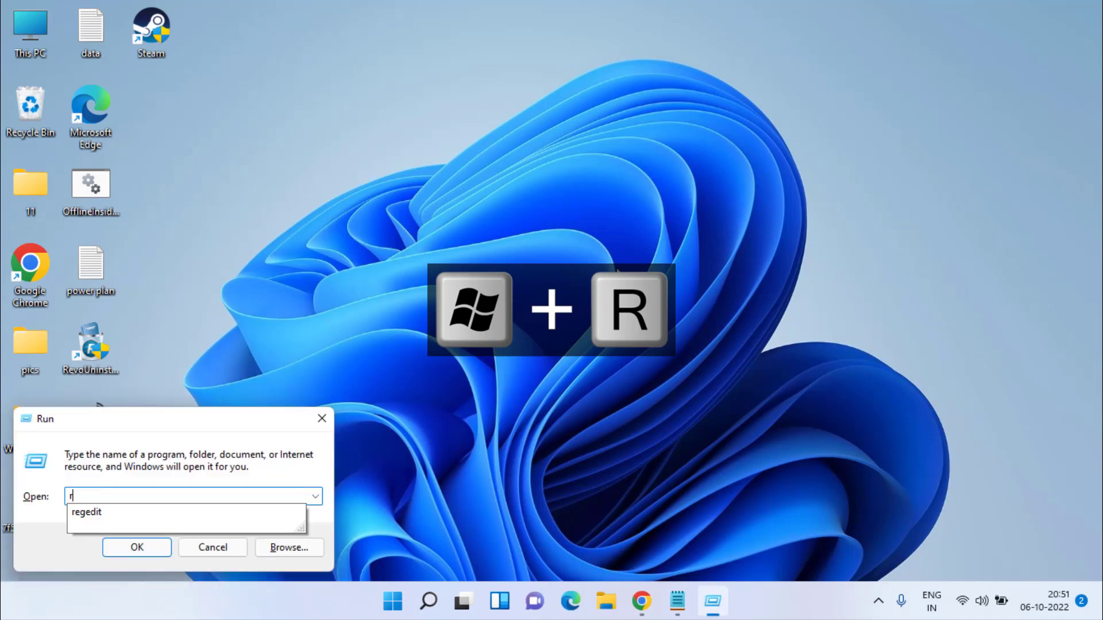
text(regedit)
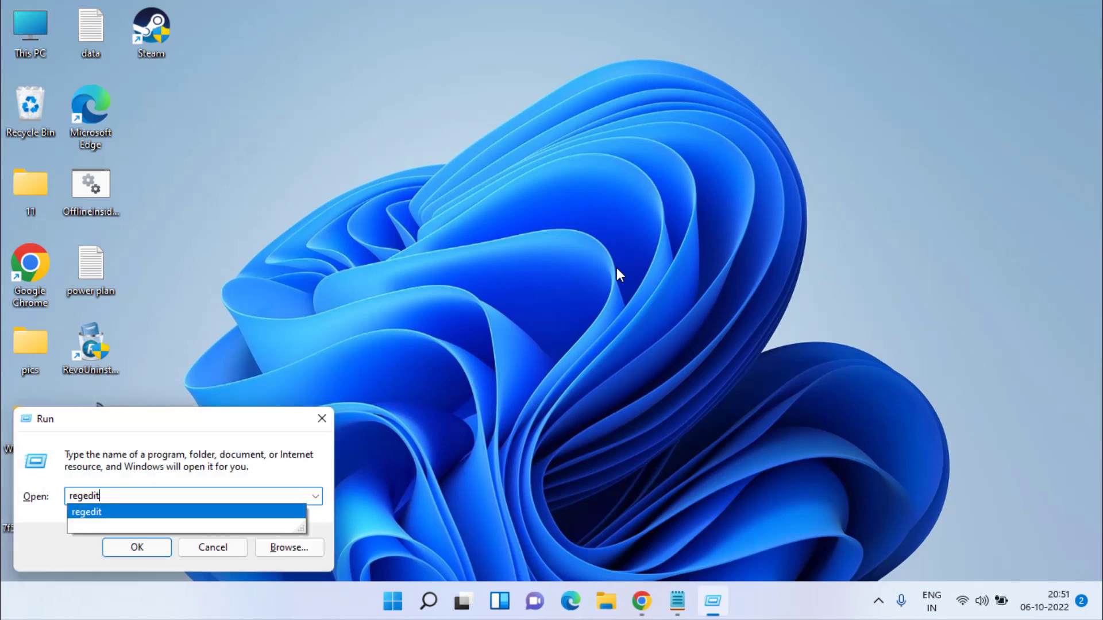
click(136, 547)
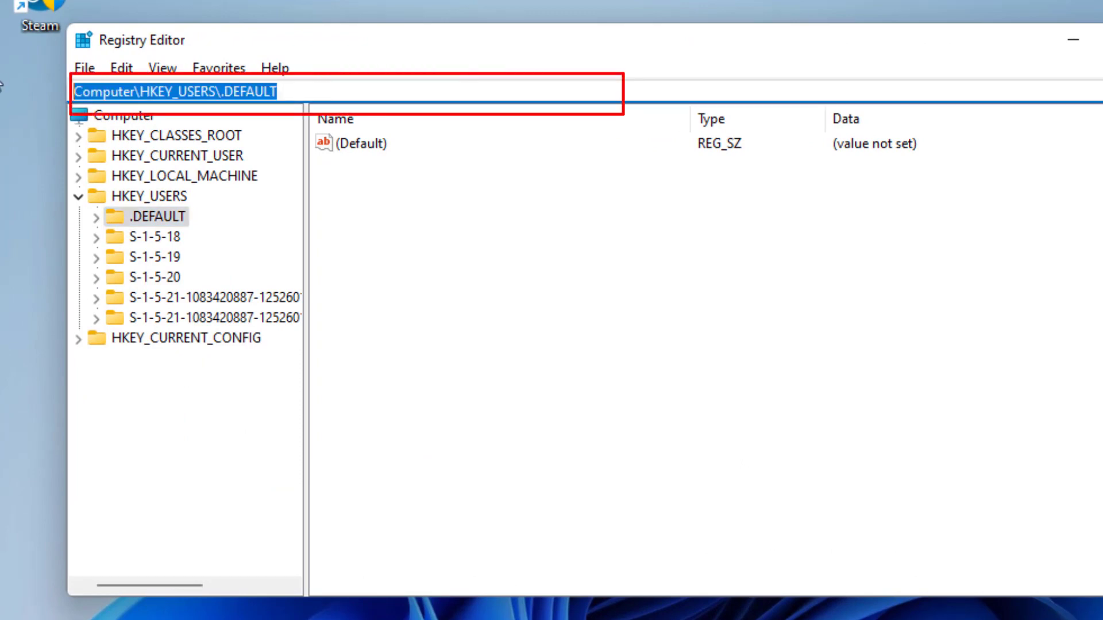
Step: Create DWORD TdrLevel with data 0 under HKLM Control\GraphicsDrivers, then close Registry Editor
text(Computer\HKEY_LOCAL_MACHINE\SYSTEM\CurrentControlSet\Control\GraphicsDrivers)
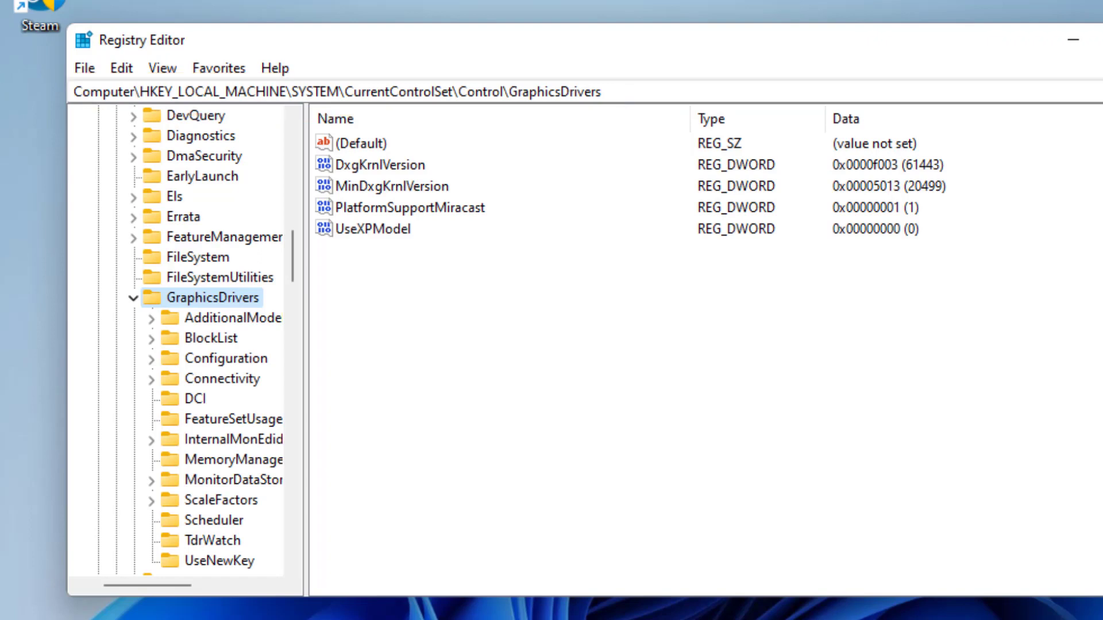
mouse_move(557, 276)
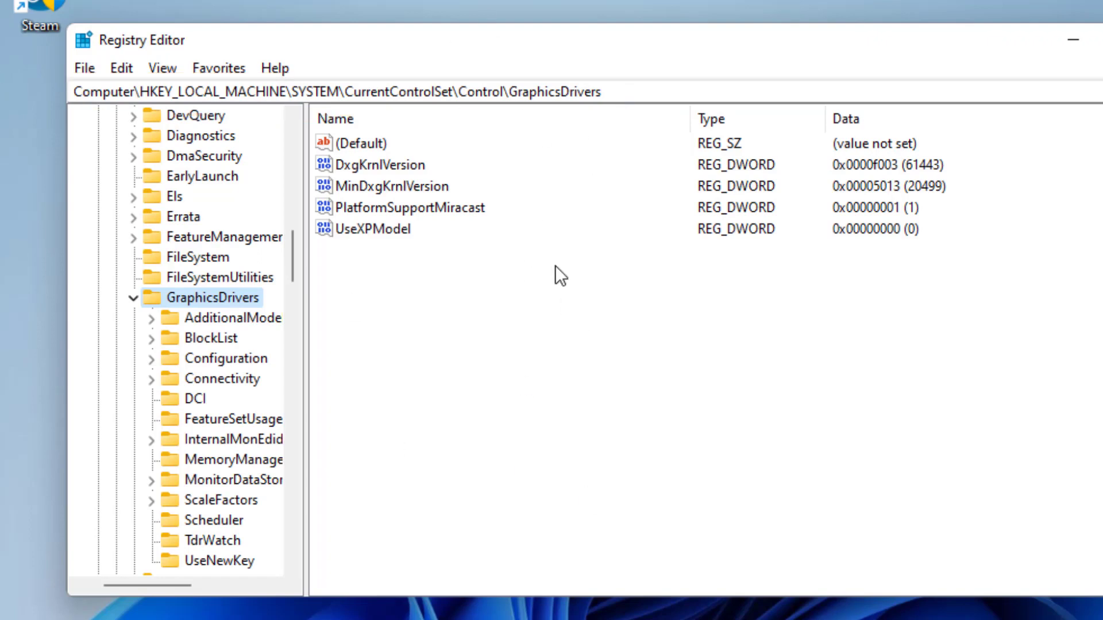
right_click(493, 336)
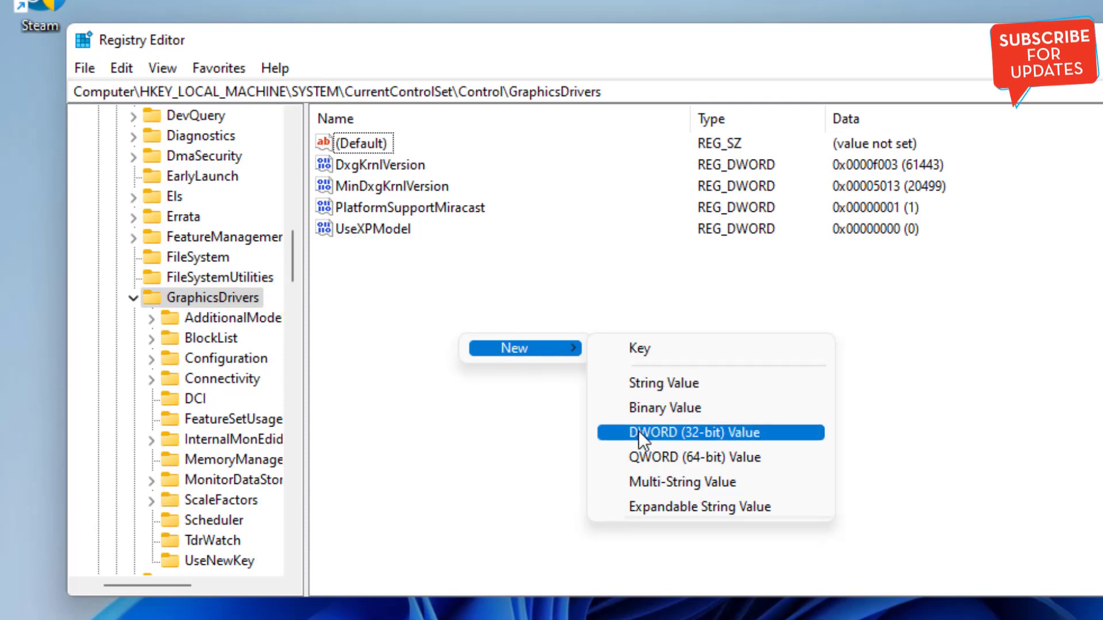
click(692, 432)
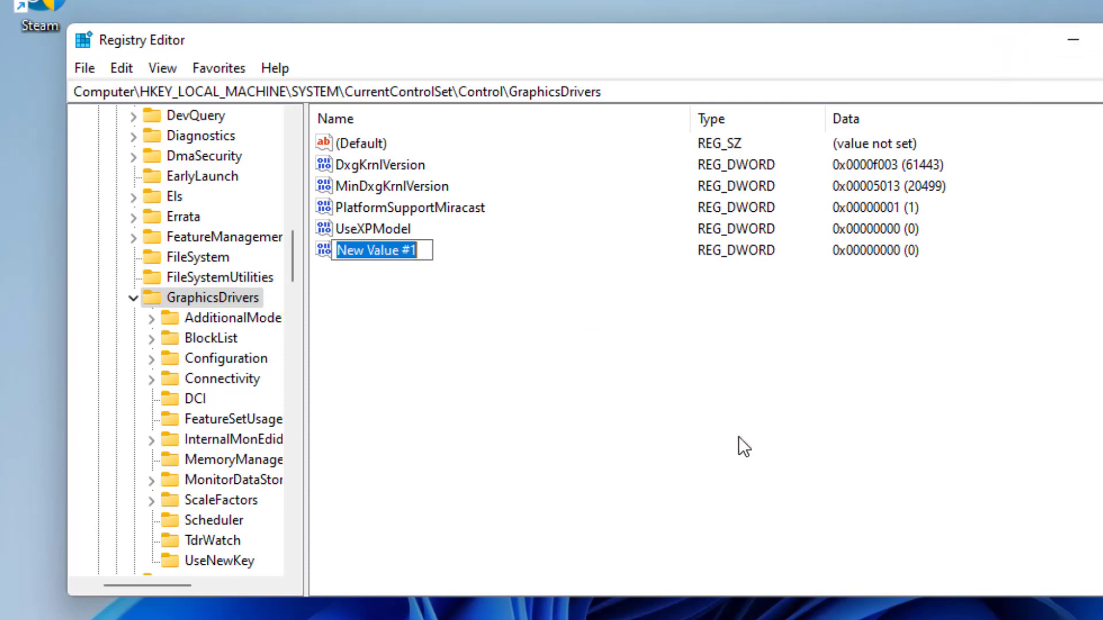
text(TdrLevel)
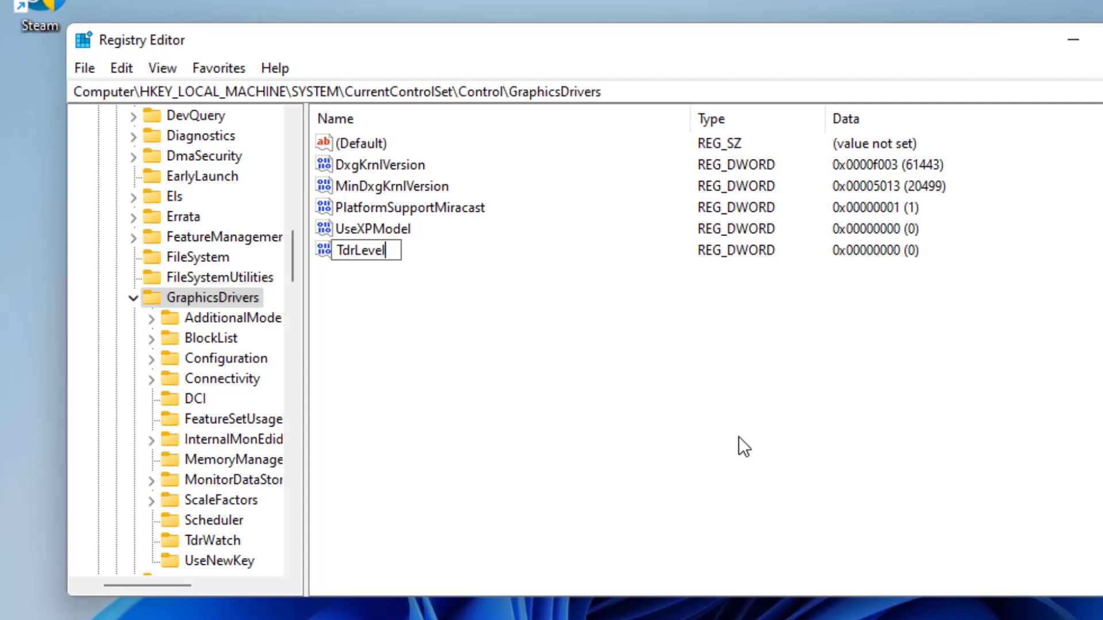
double_click(360, 250)
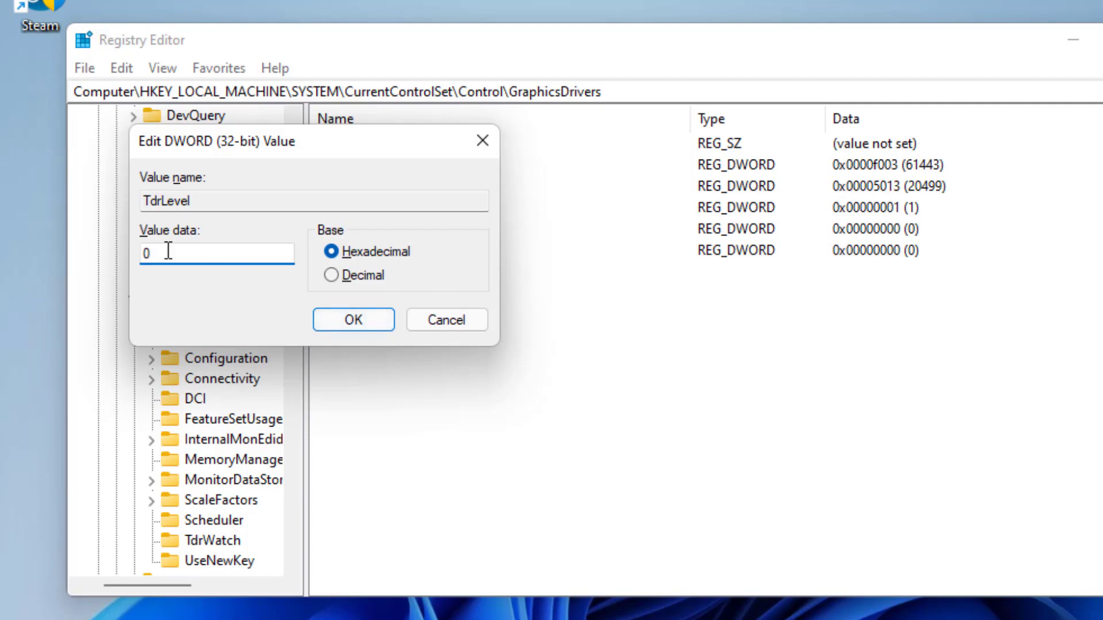
click(354, 319)
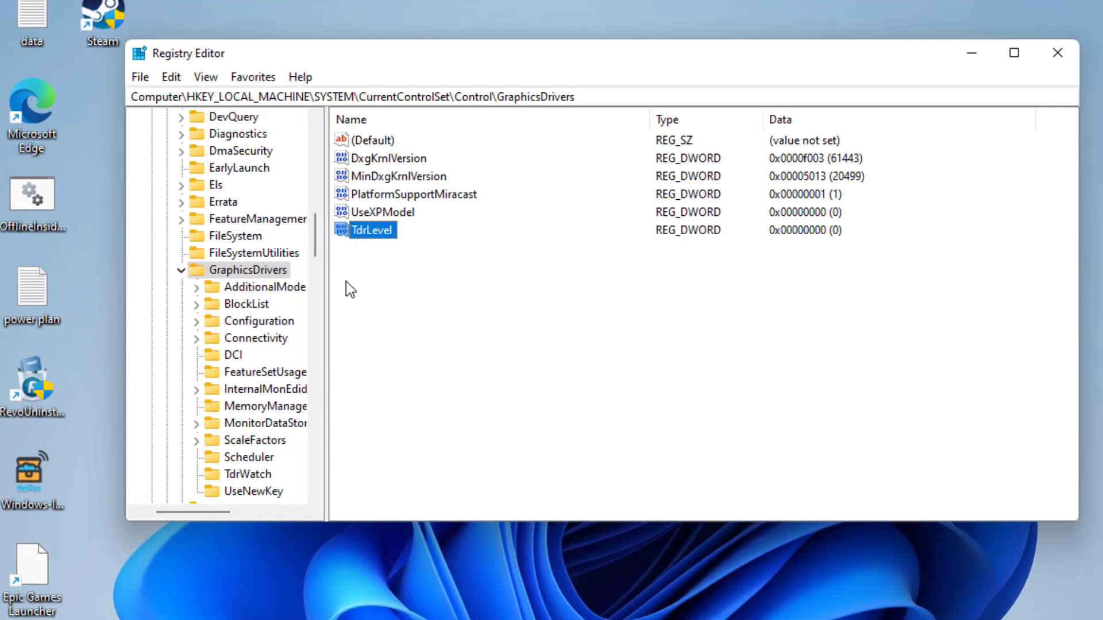
click(1057, 53)
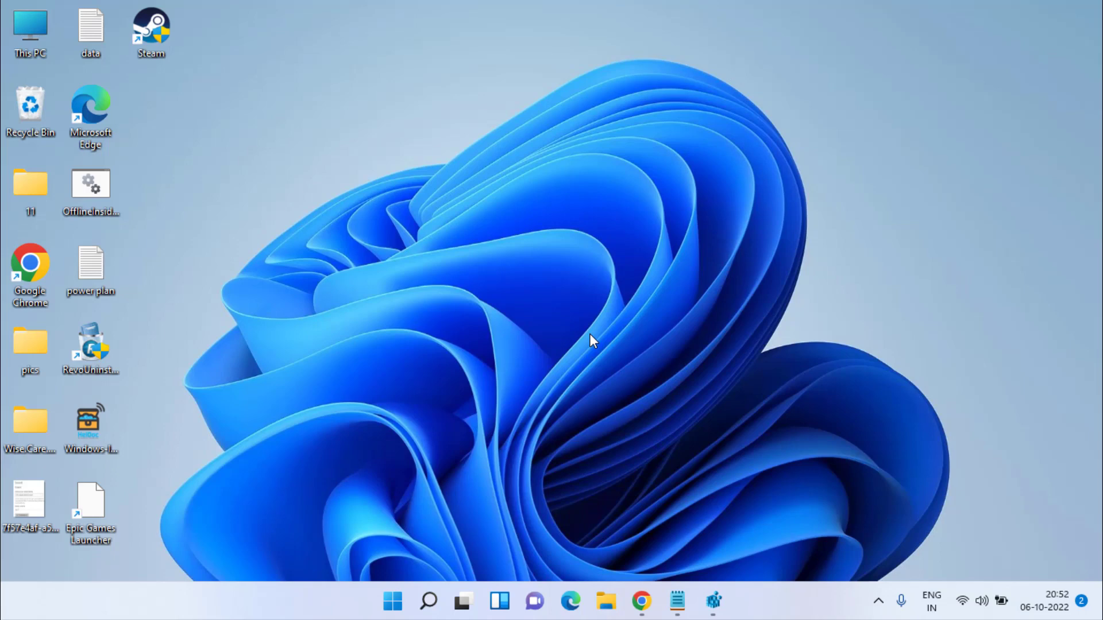
mouse_move(483, 528)
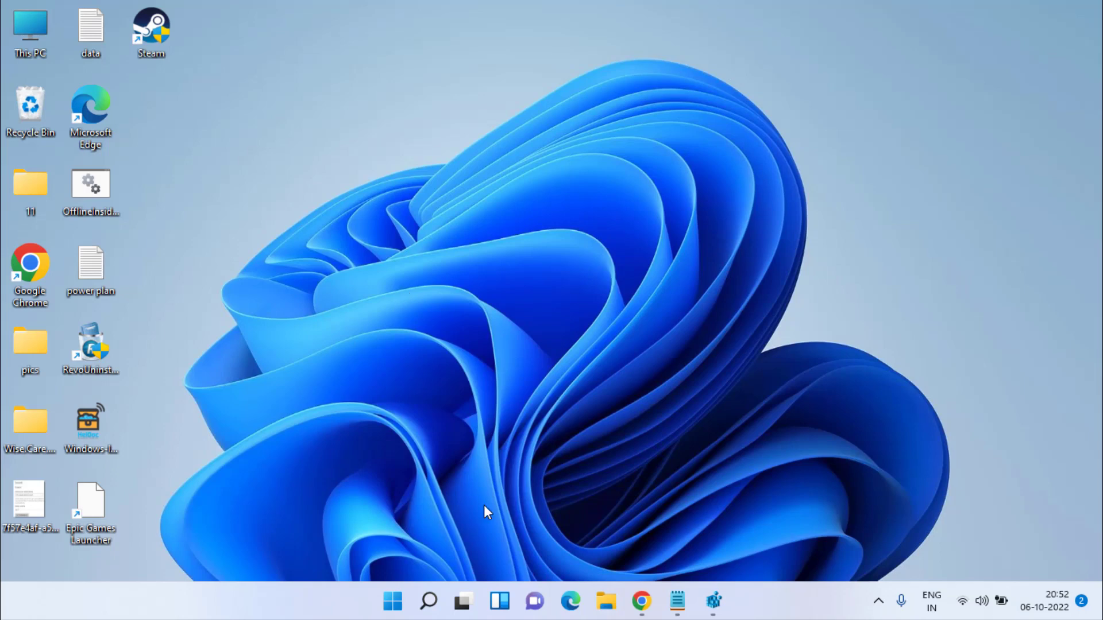
mouse_move(613, 263)
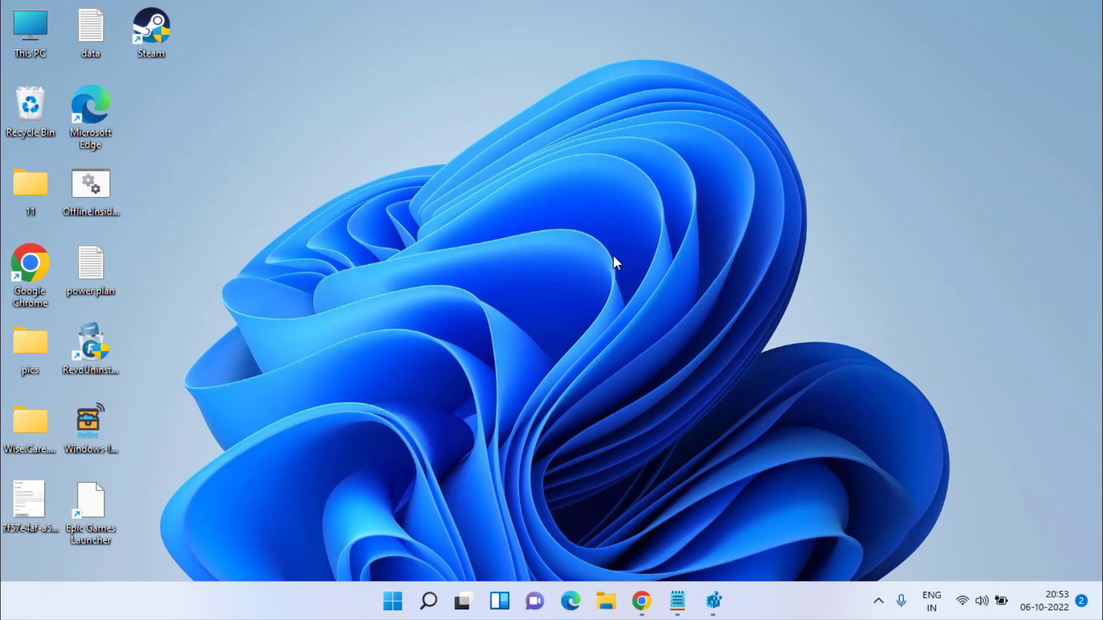
Step: Restore the Chrome window showing the DirectX End-User Runtime download page
click(640, 616)
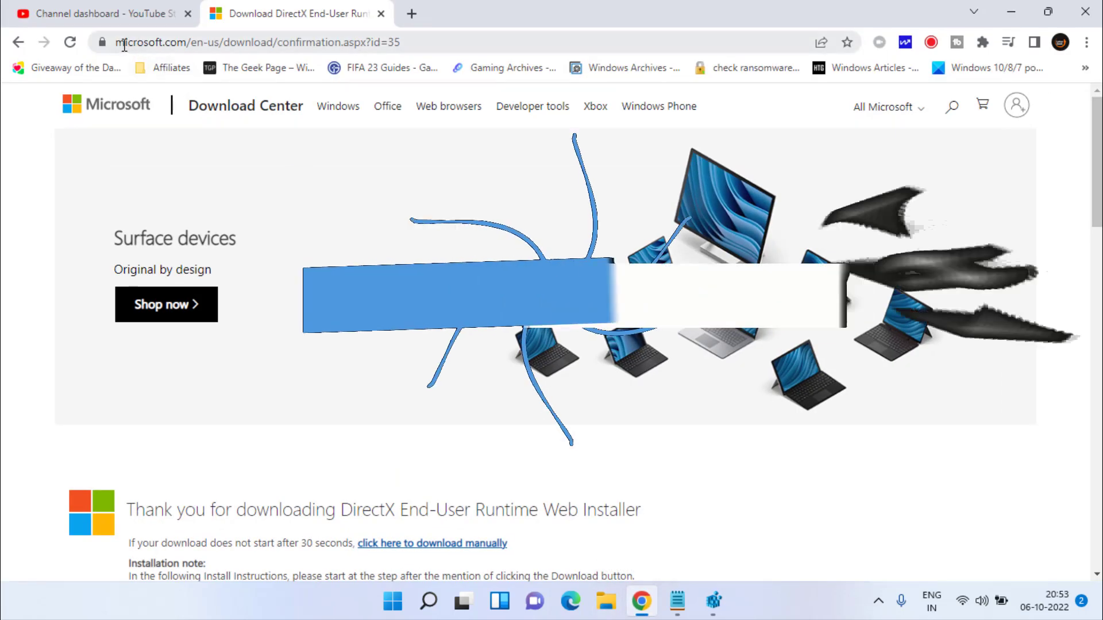
Step: Download the dxwebsetup installer manually and save it to the Desktop
click(497, 40)
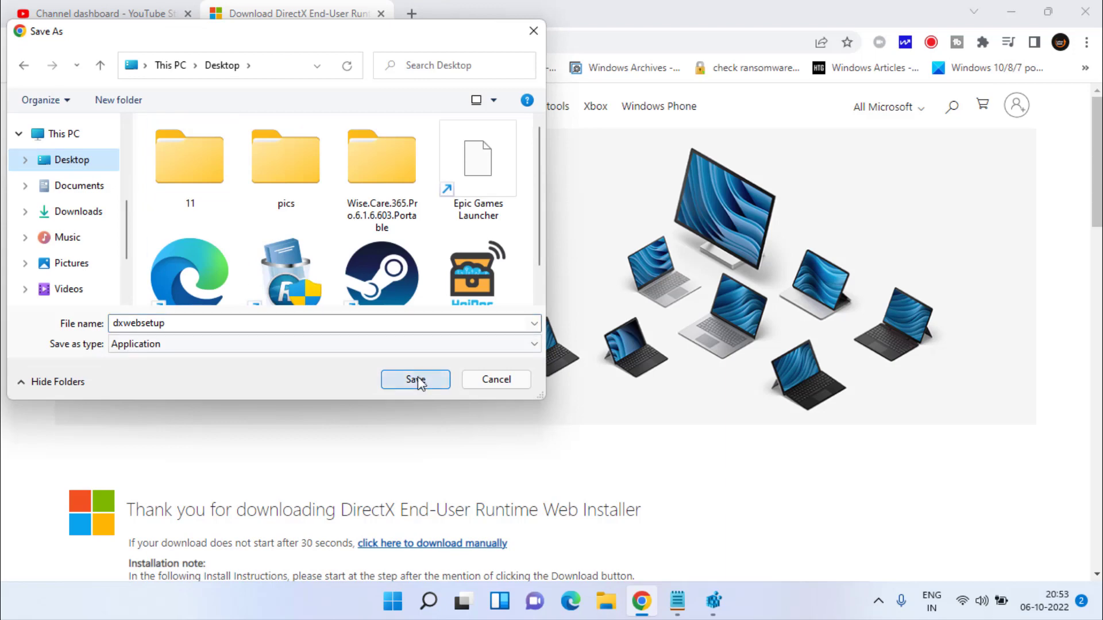
click(415, 380)
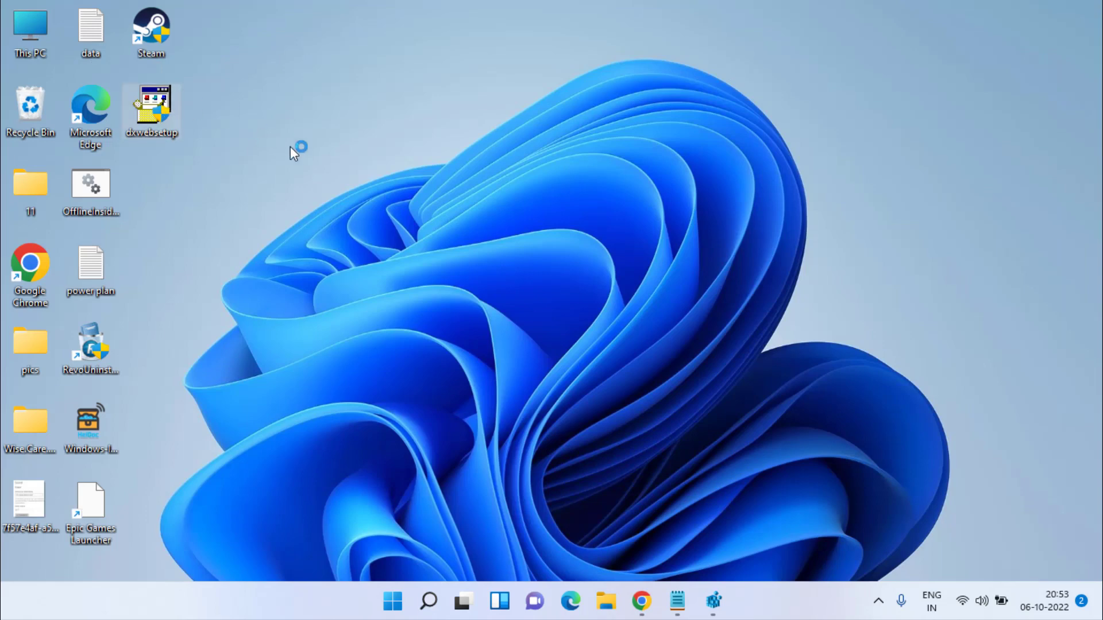
mouse_move(472, 366)
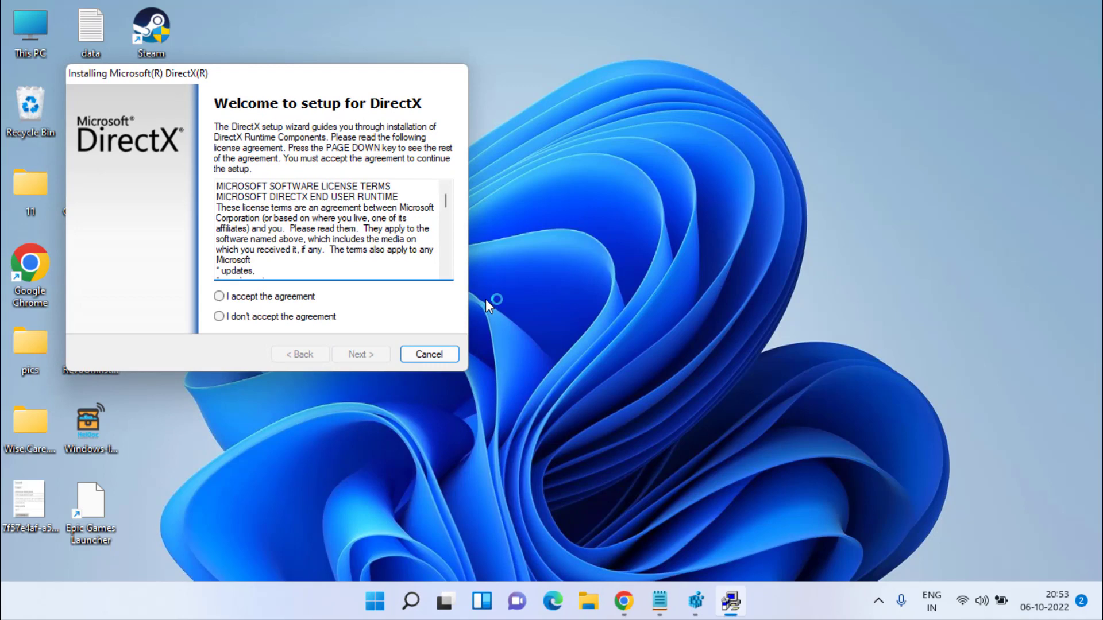
mouse_move(484, 313)
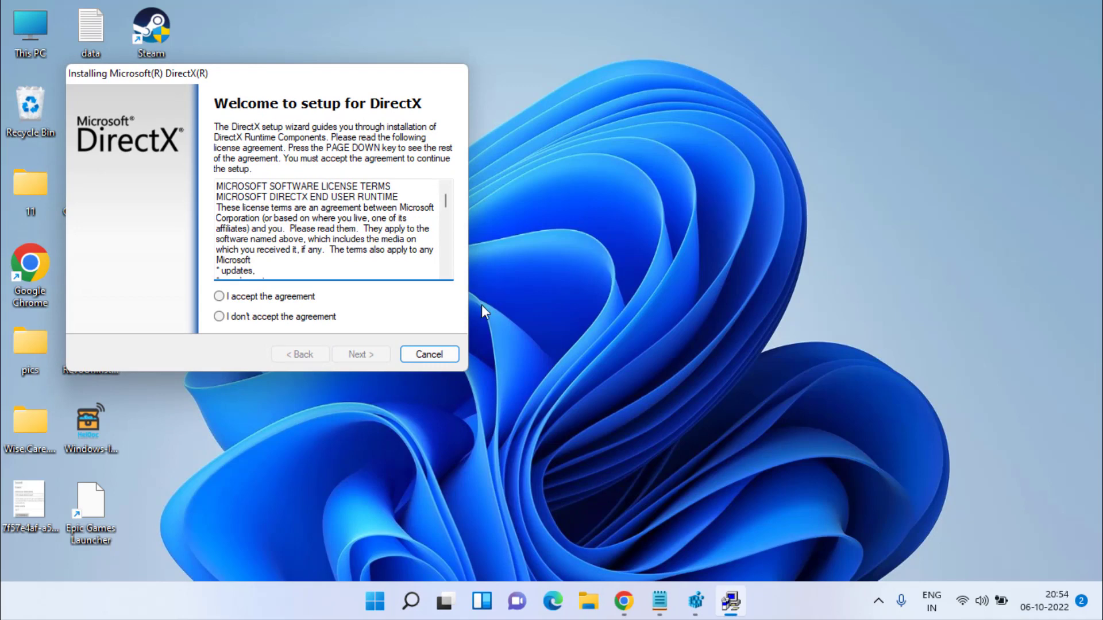
Step: Accept the DirectX license, untick Install the Bing Bar, and start installing
click(218, 297)
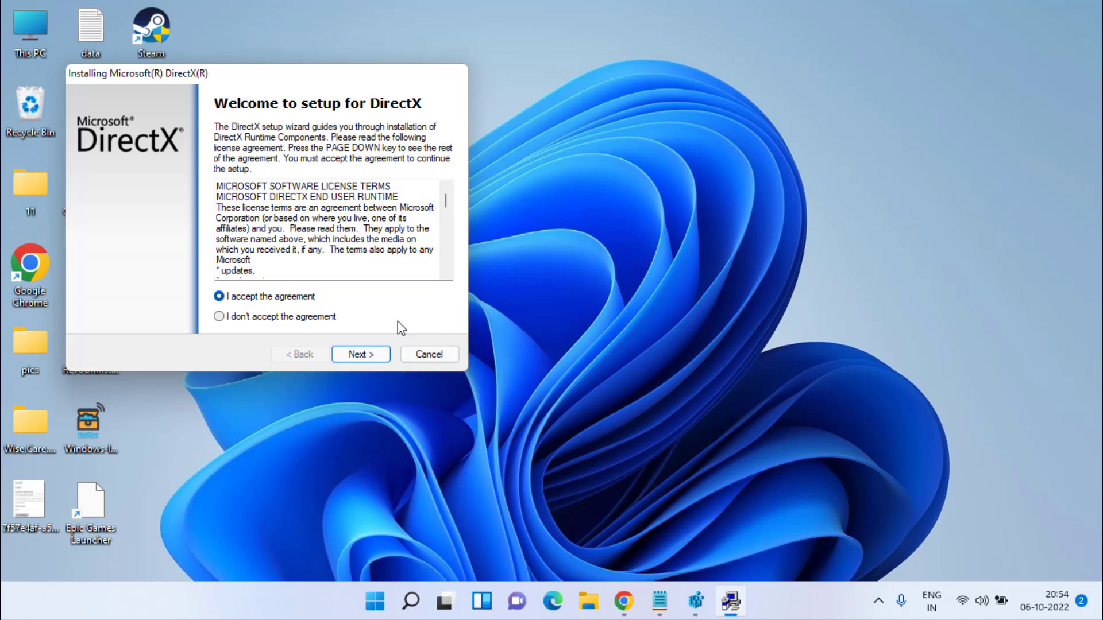
click(361, 354)
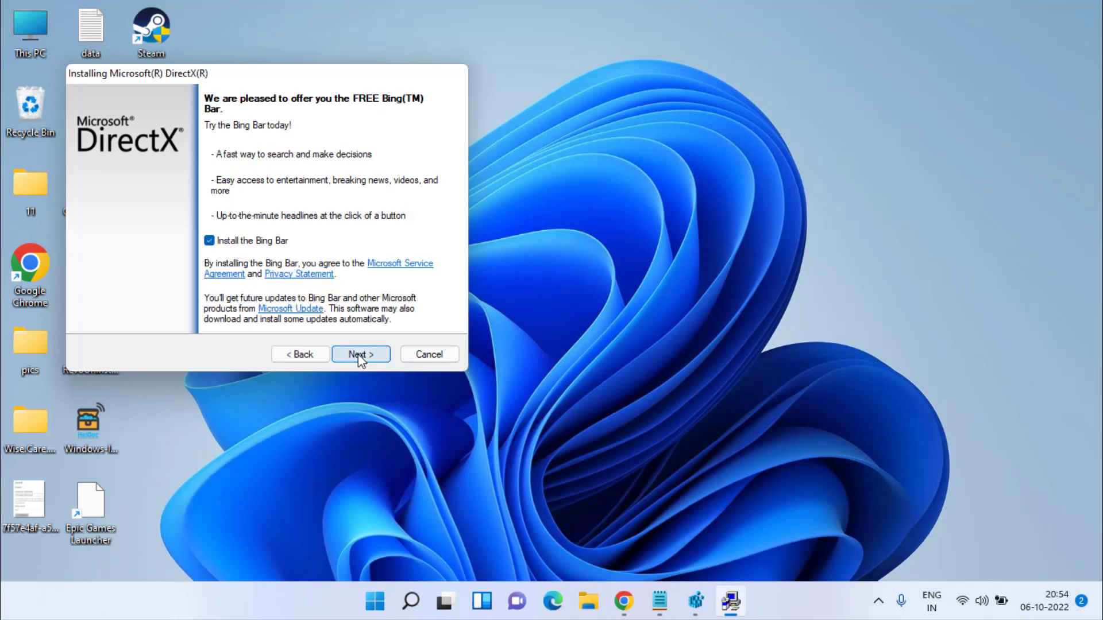
click(210, 241)
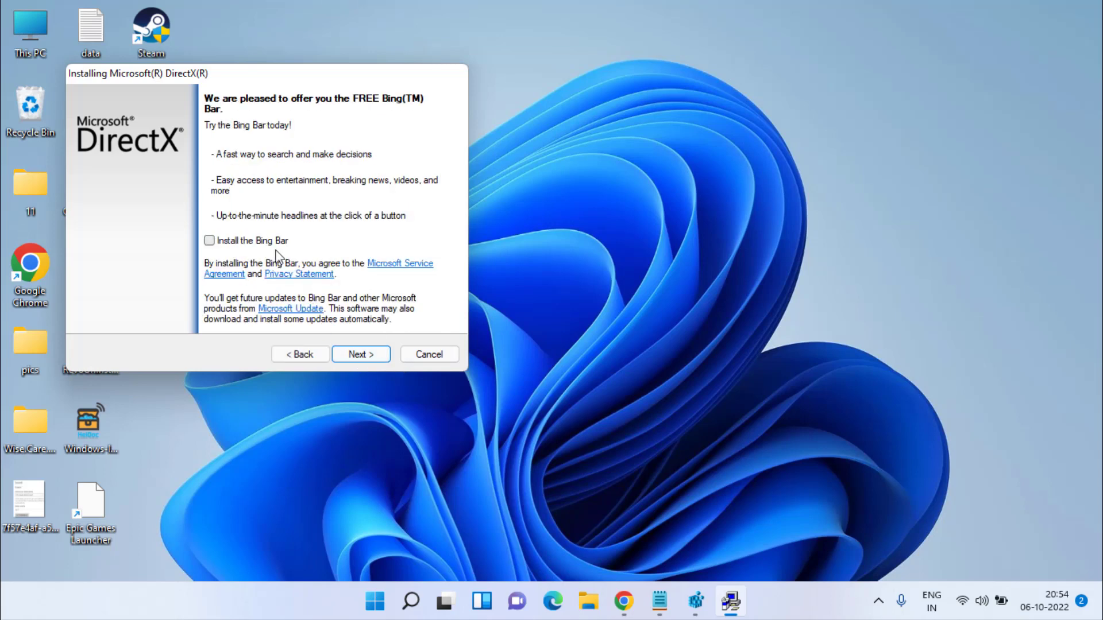
click(361, 354)
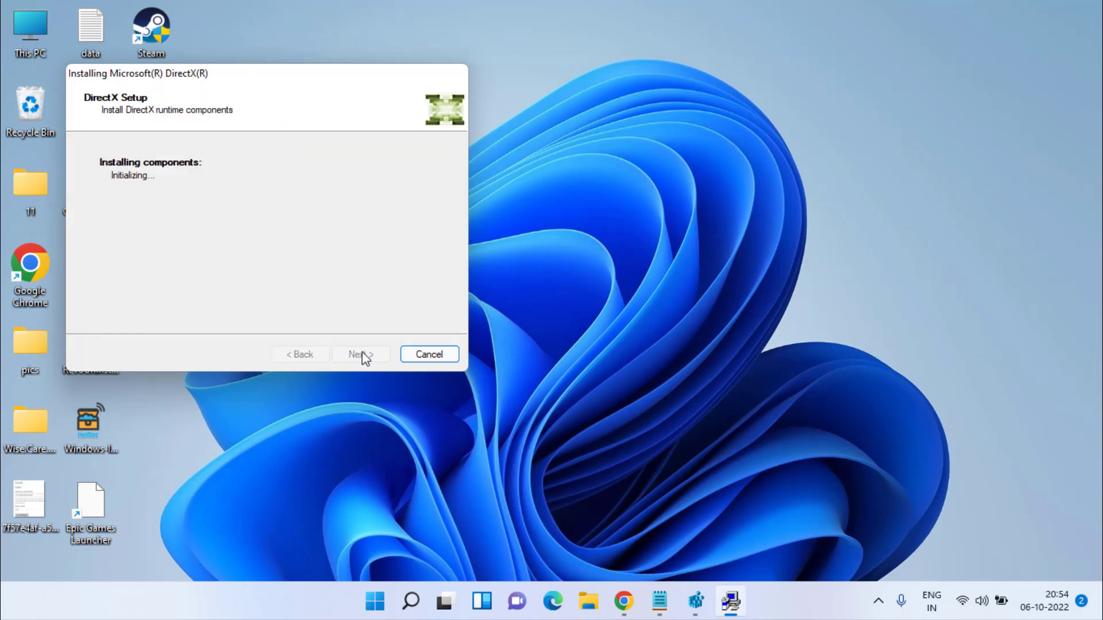
mouse_move(629, 220)
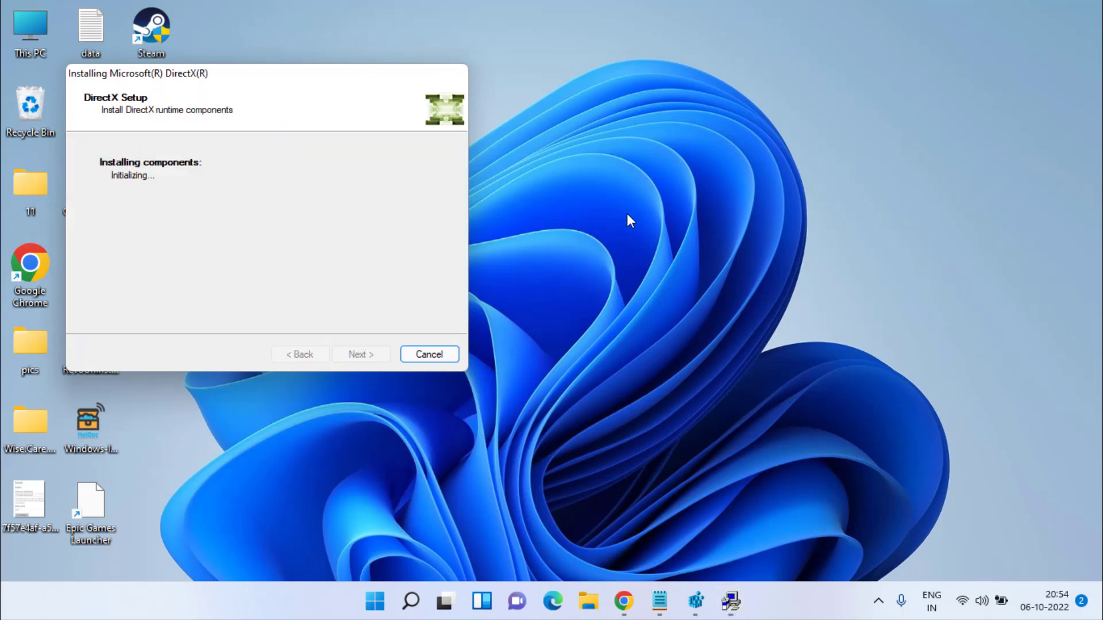